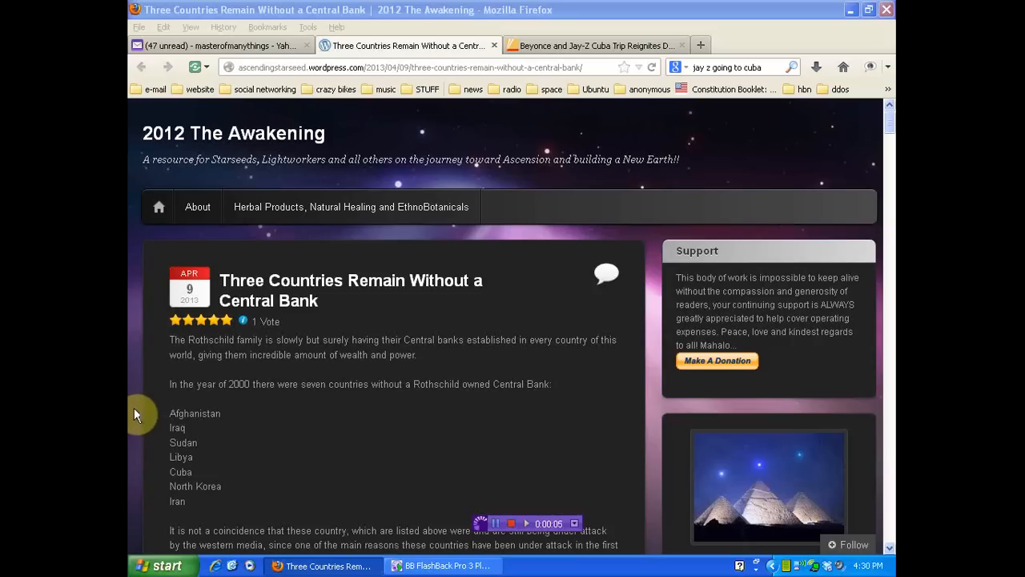
mouse_move(132, 407)
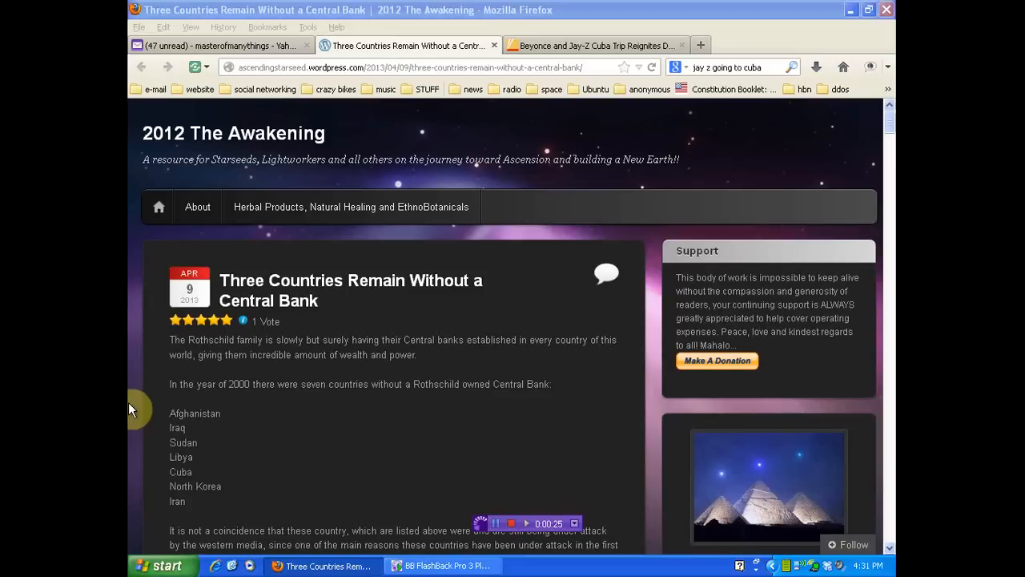
mouse_move(152, 409)
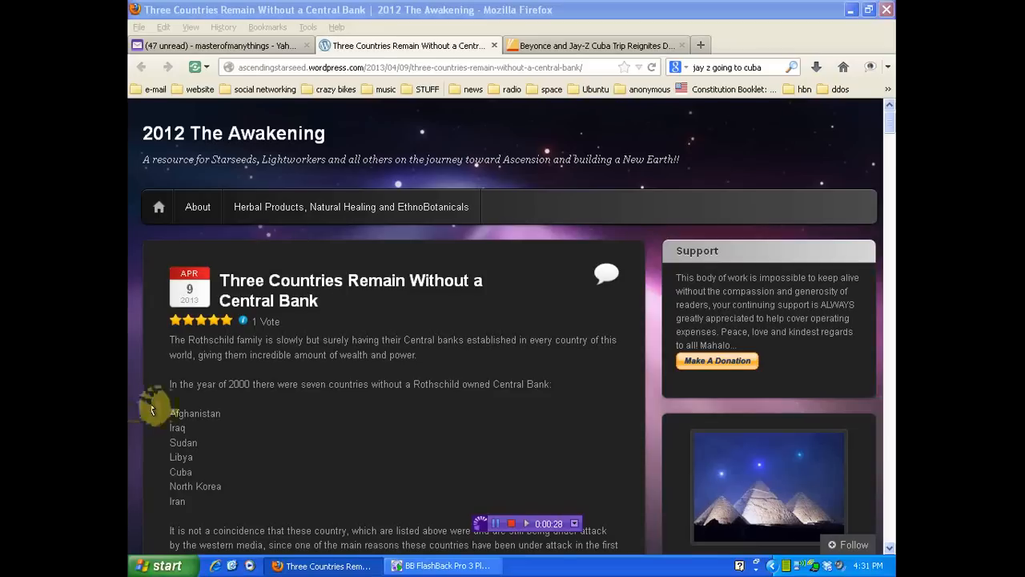
mouse_move(158, 374)
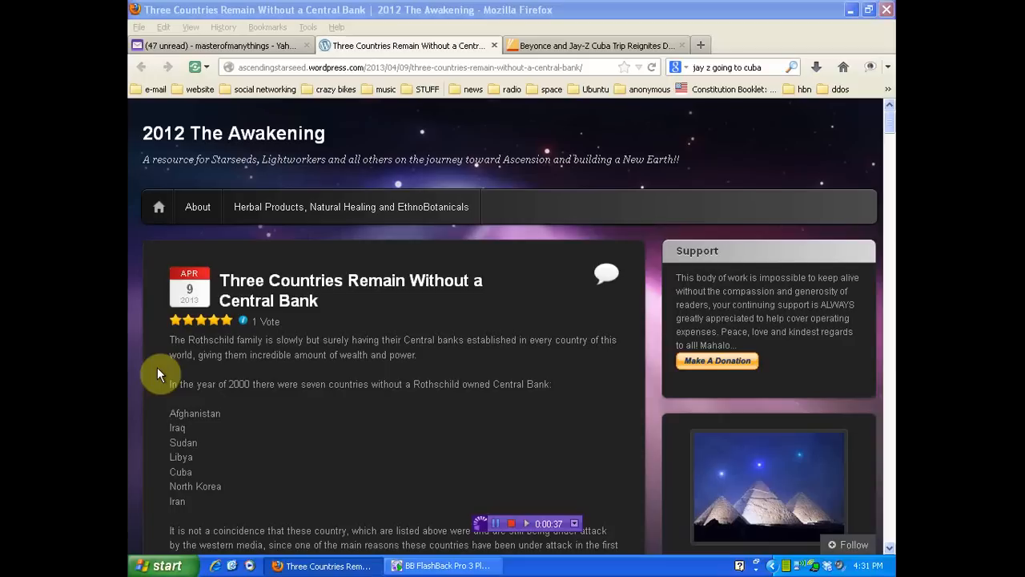
mouse_move(887, 471)
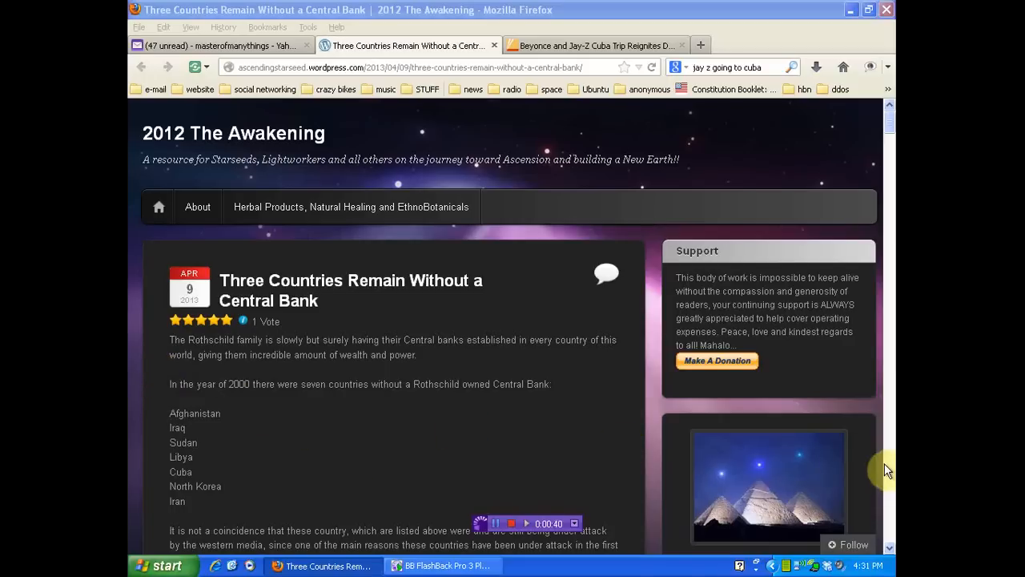
mouse_move(884, 463)
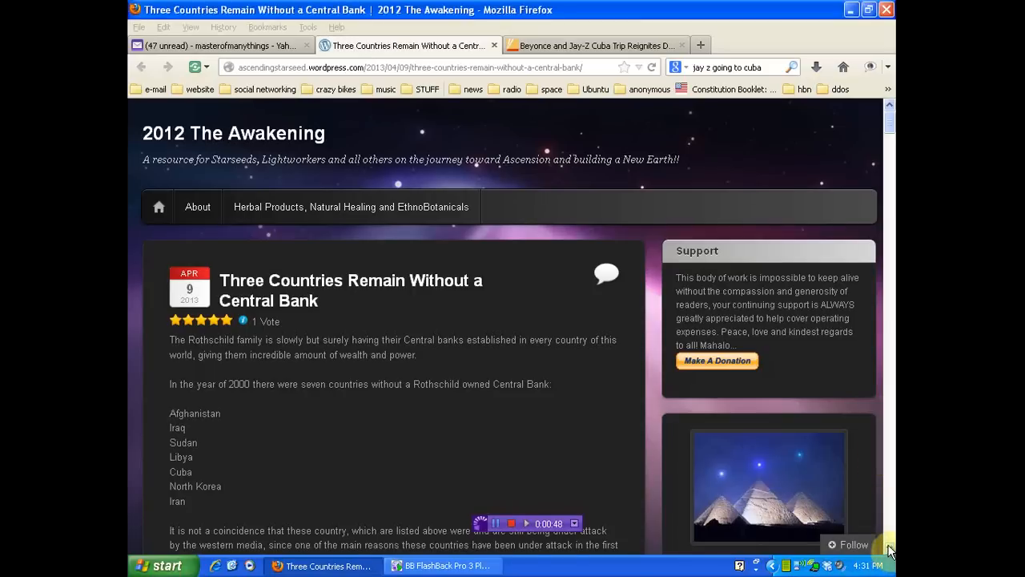
scroll("down", 3)
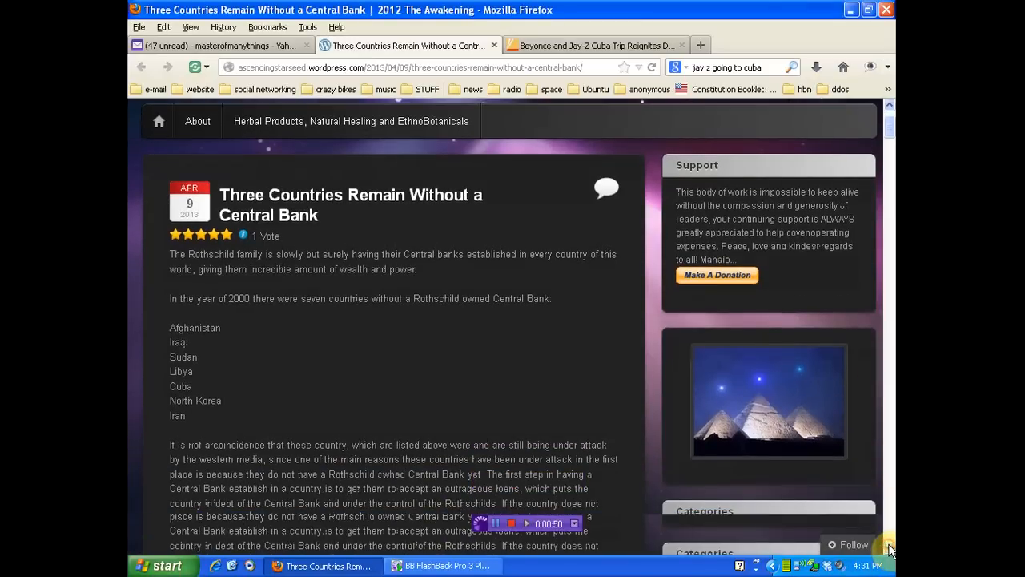
scroll("down", 3)
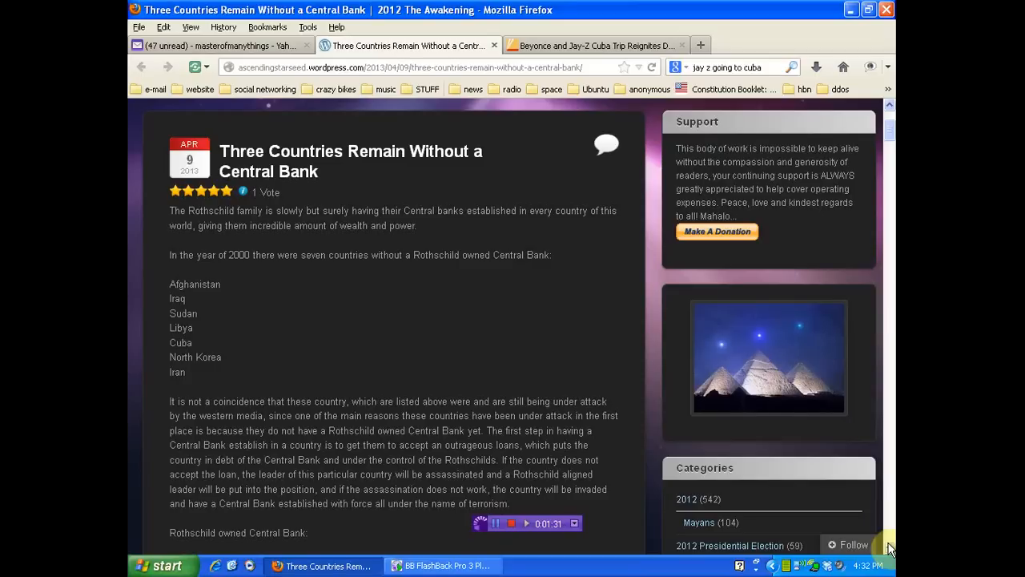
scroll("down", 3)
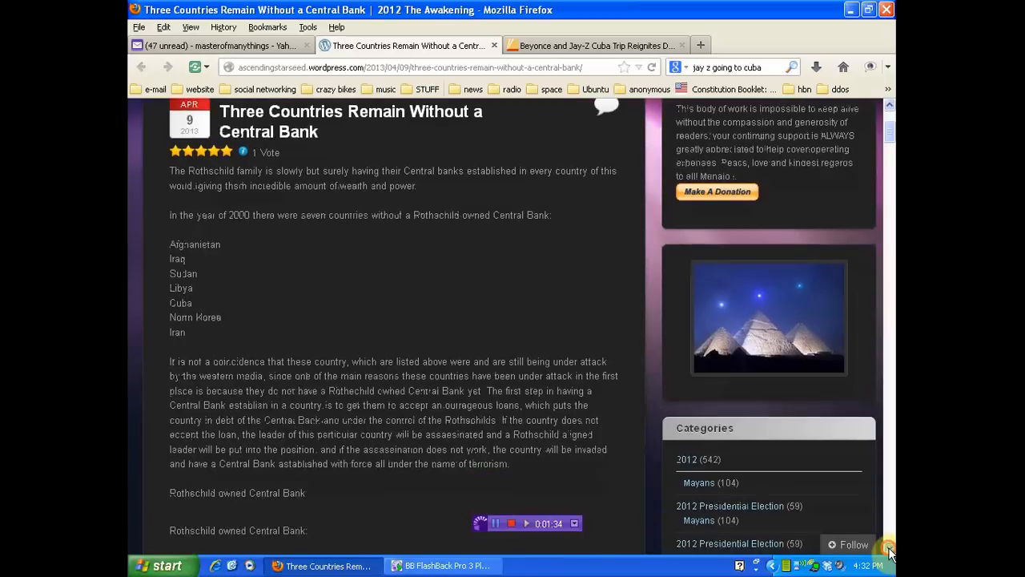
scroll("down", 3)
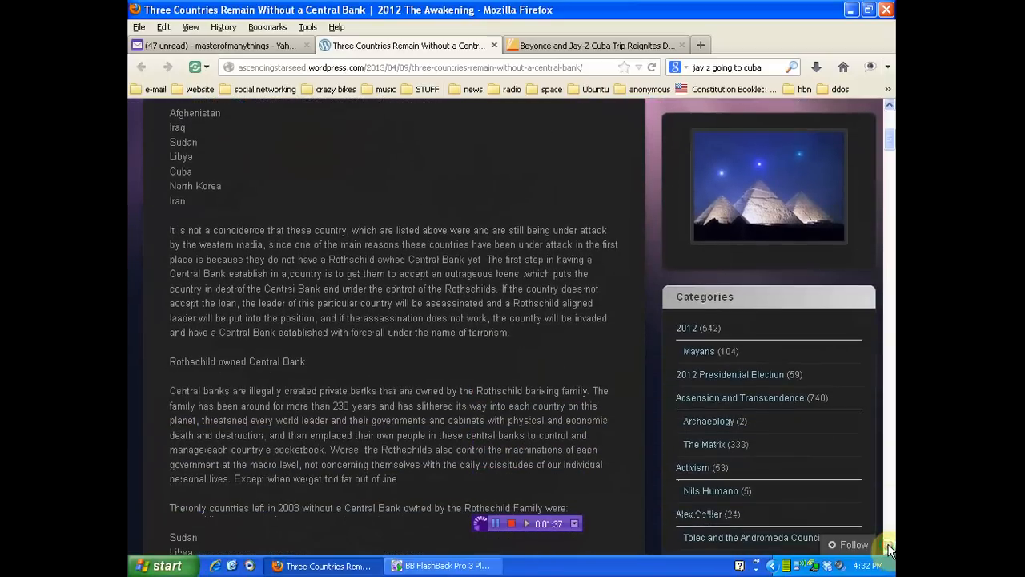
scroll("down", 3)
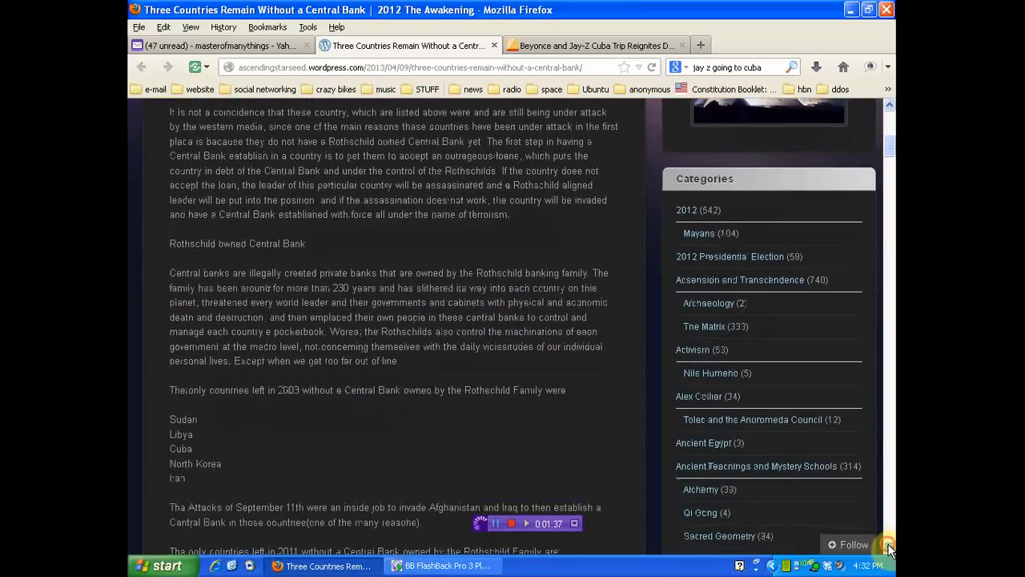
scroll("down", 3)
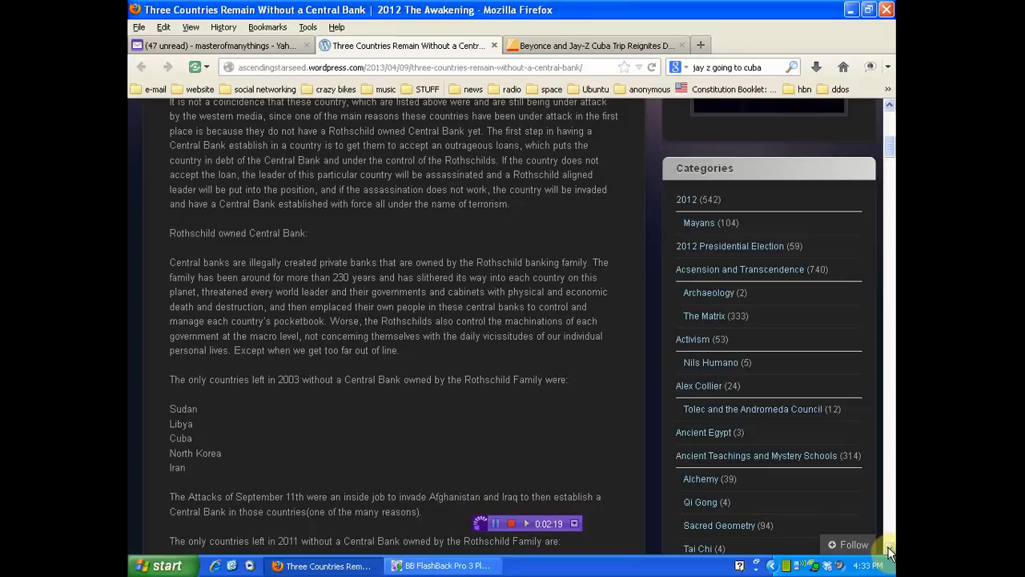
scroll("down", 3)
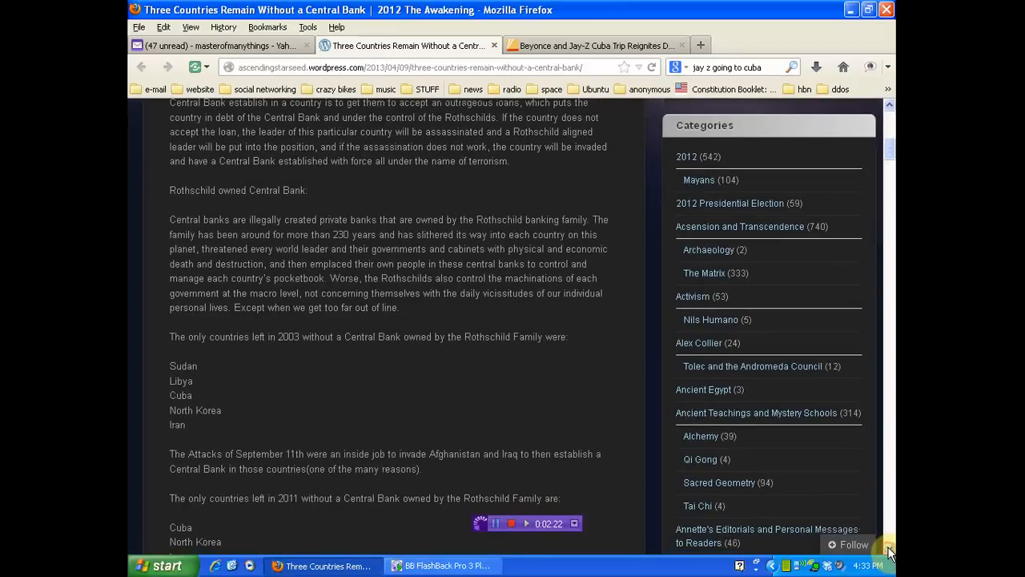
scroll("down", 3)
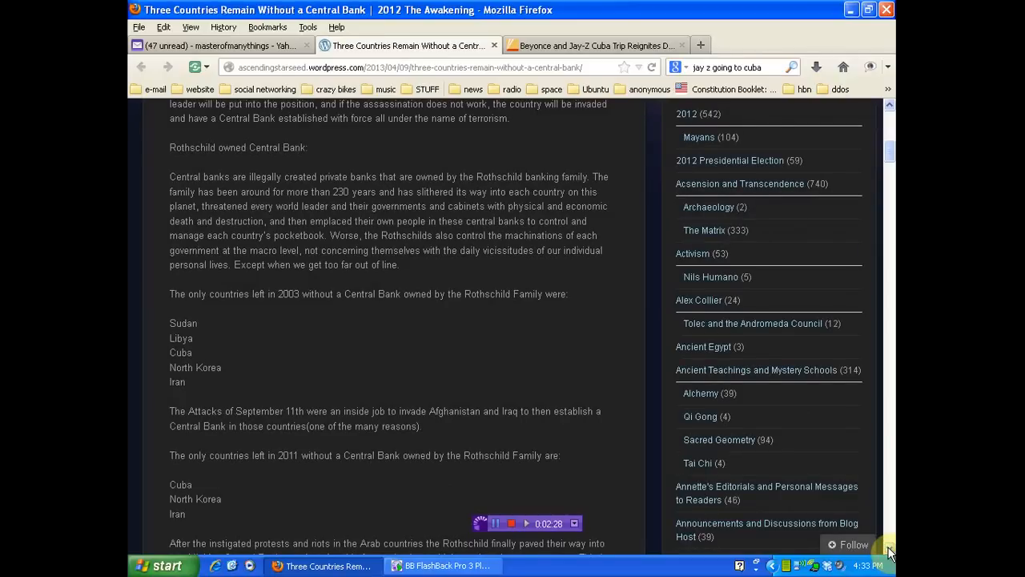
scroll("down", 3)
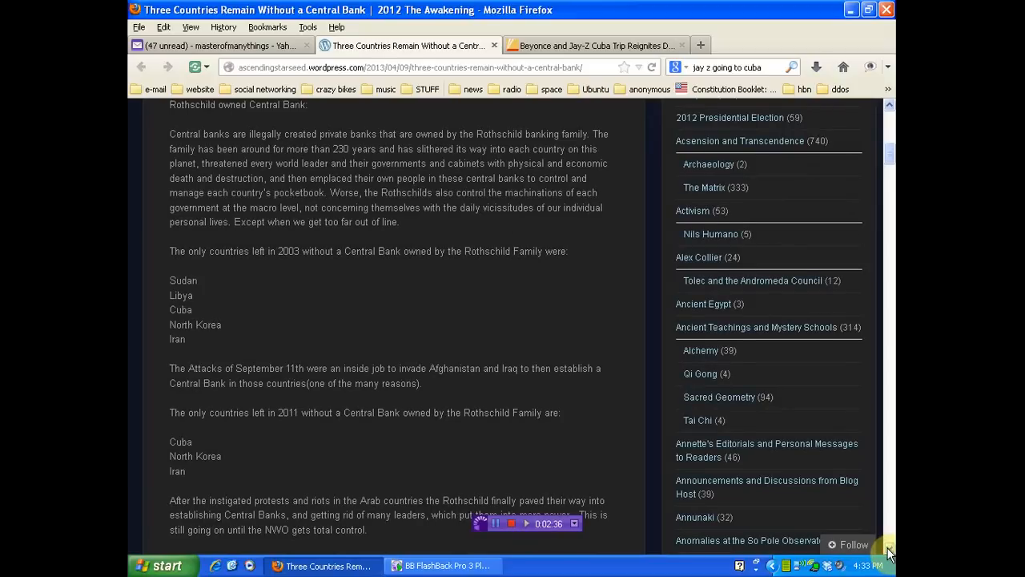
scroll("down", 3)
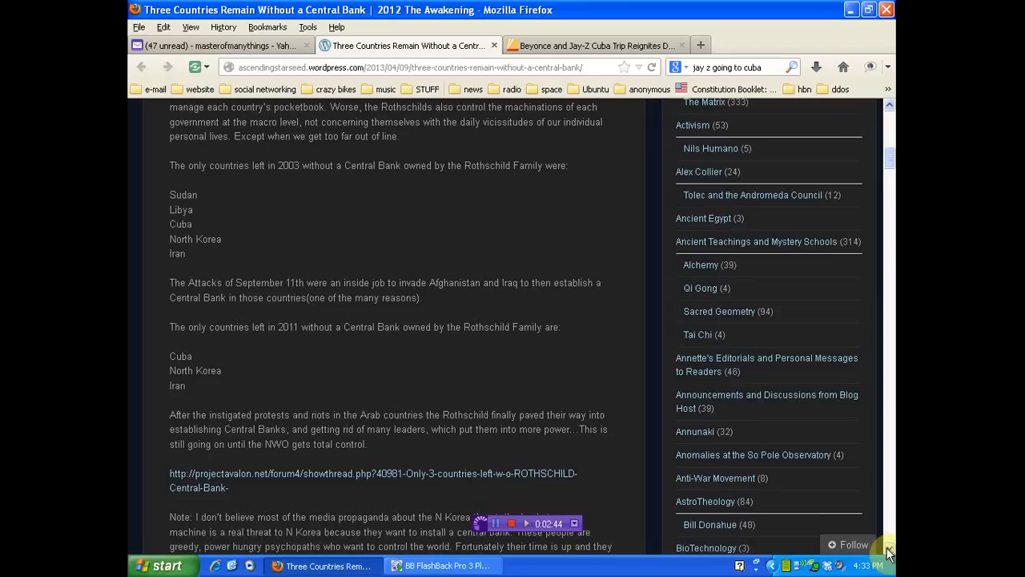
mouse_move(300, 432)
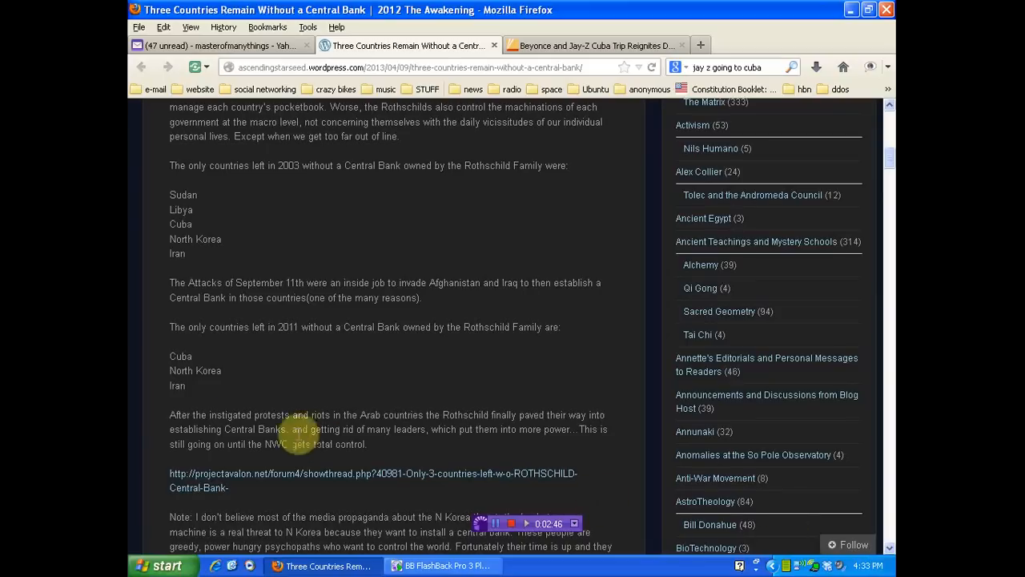
mouse_move(192, 370)
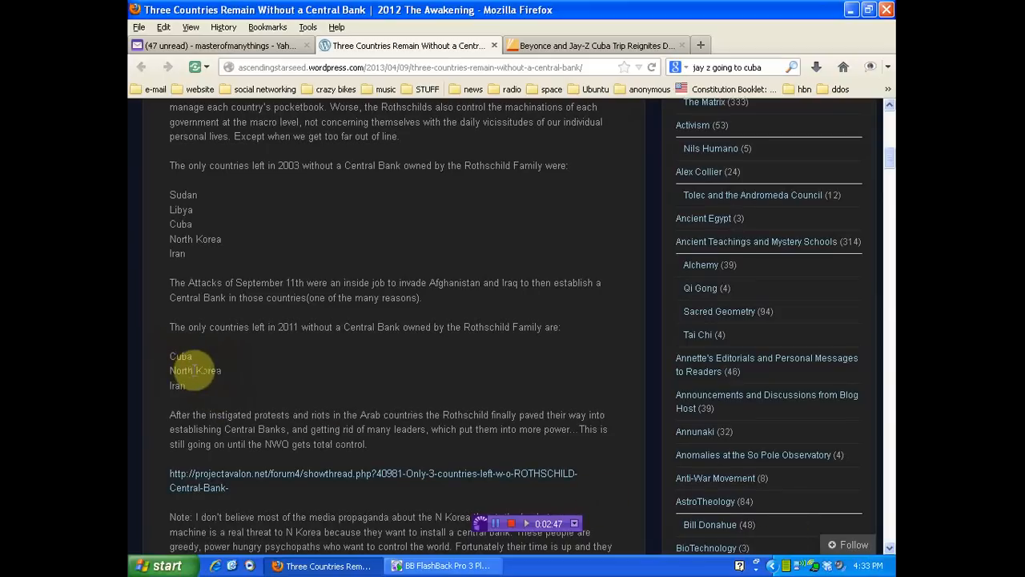
mouse_move(176, 389)
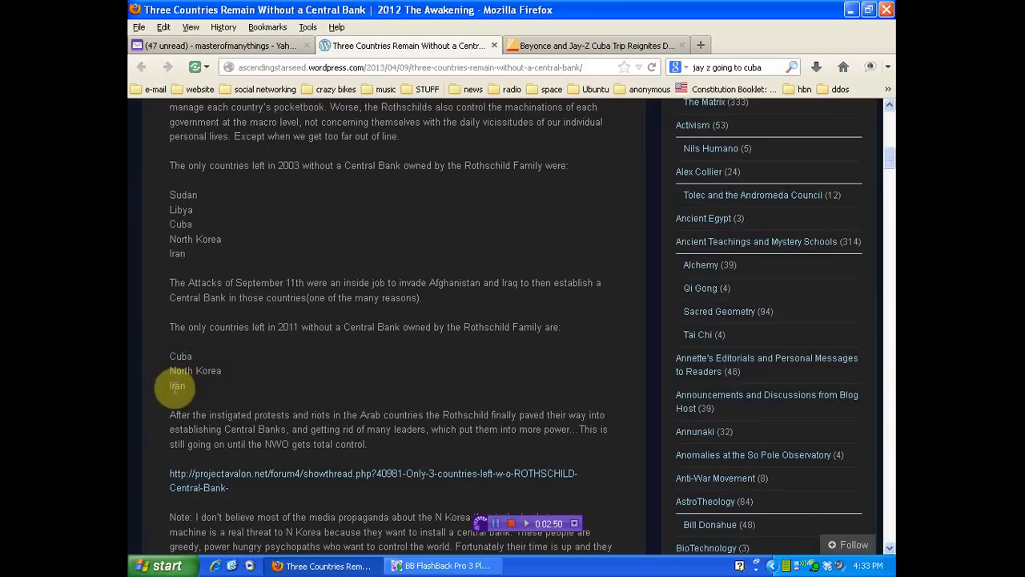
mouse_move(405, 380)
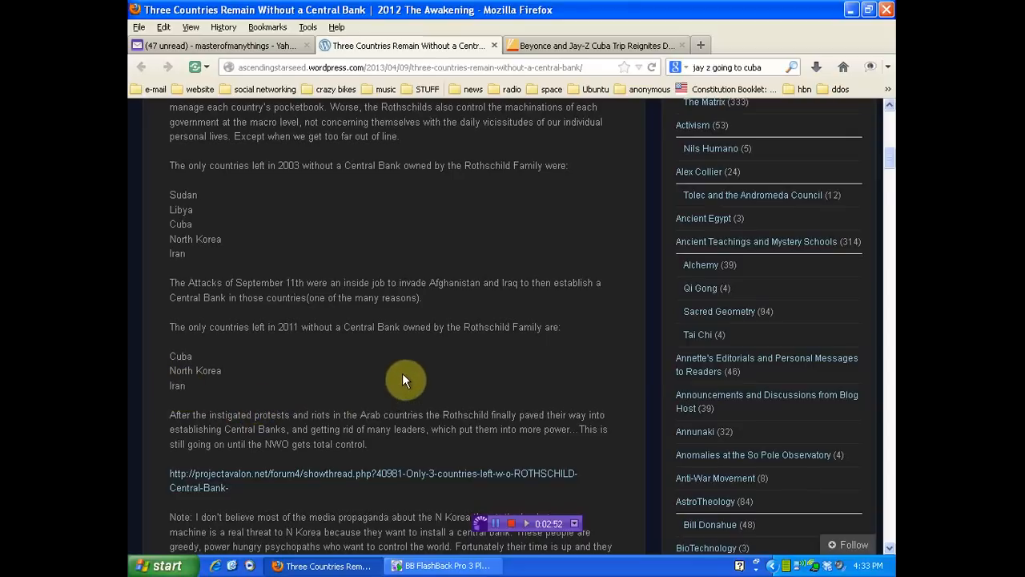
mouse_move(565, 466)
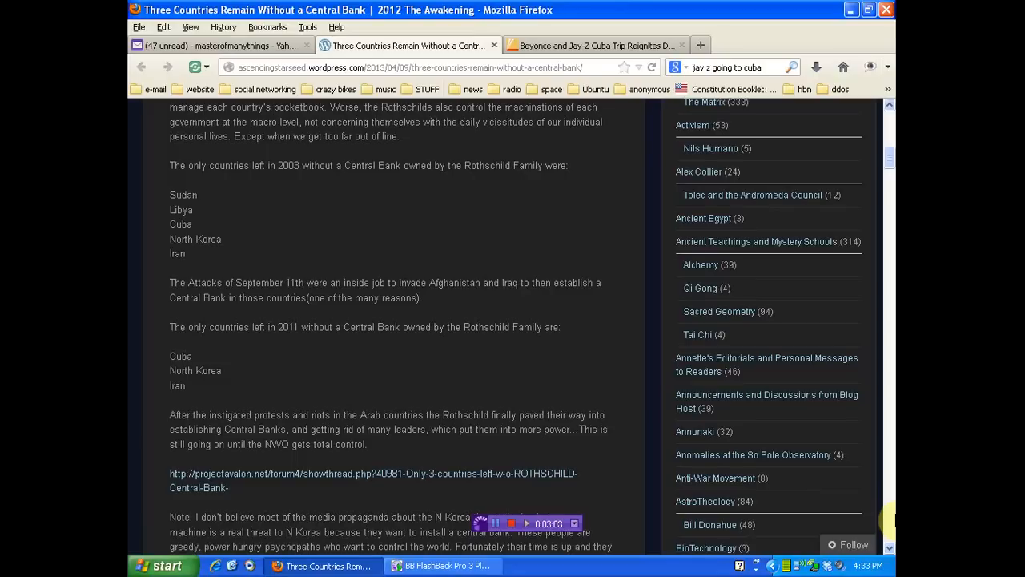
mouse_move(336, 406)
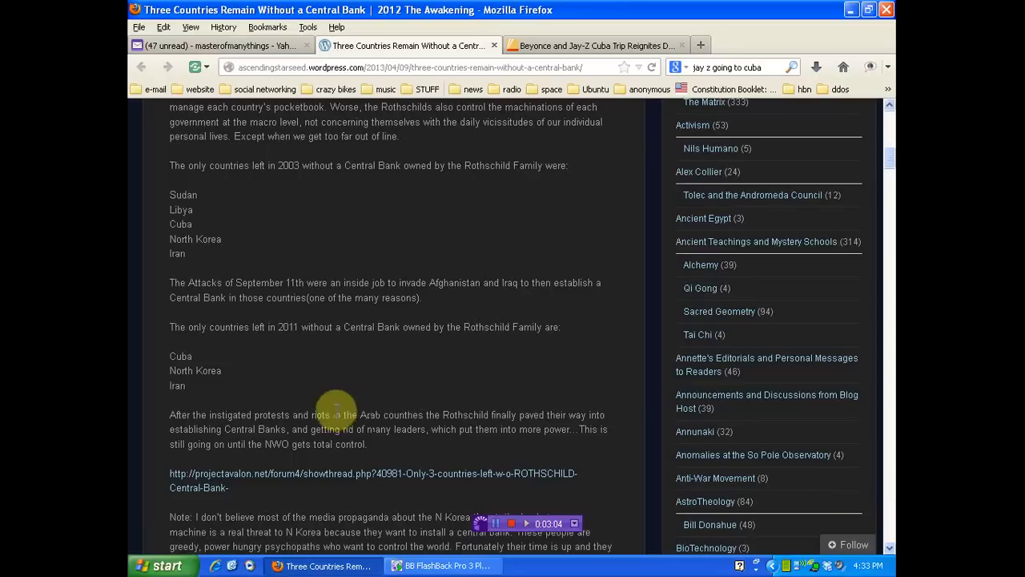
mouse_move(172, 392)
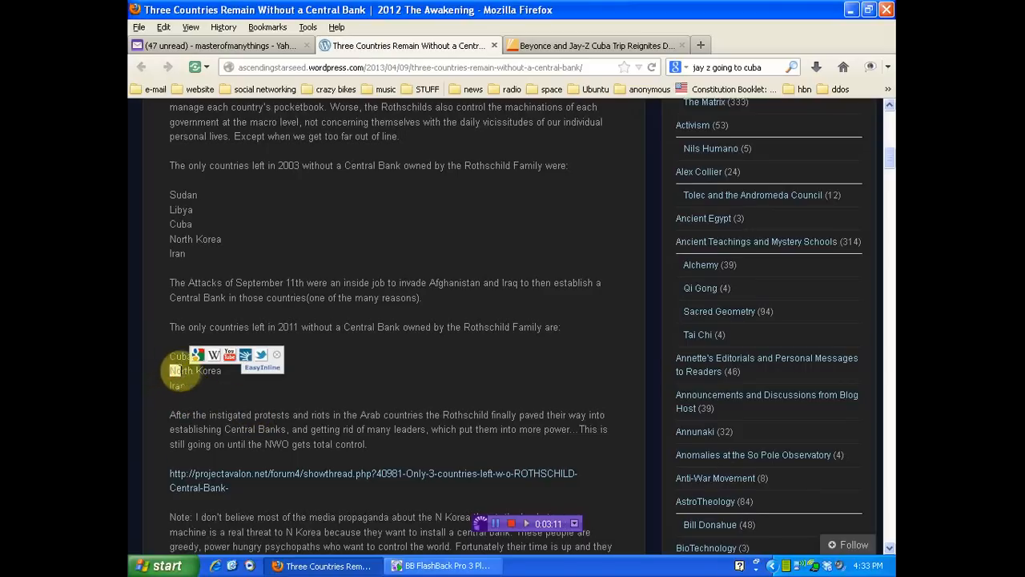
mouse_move(373, 376)
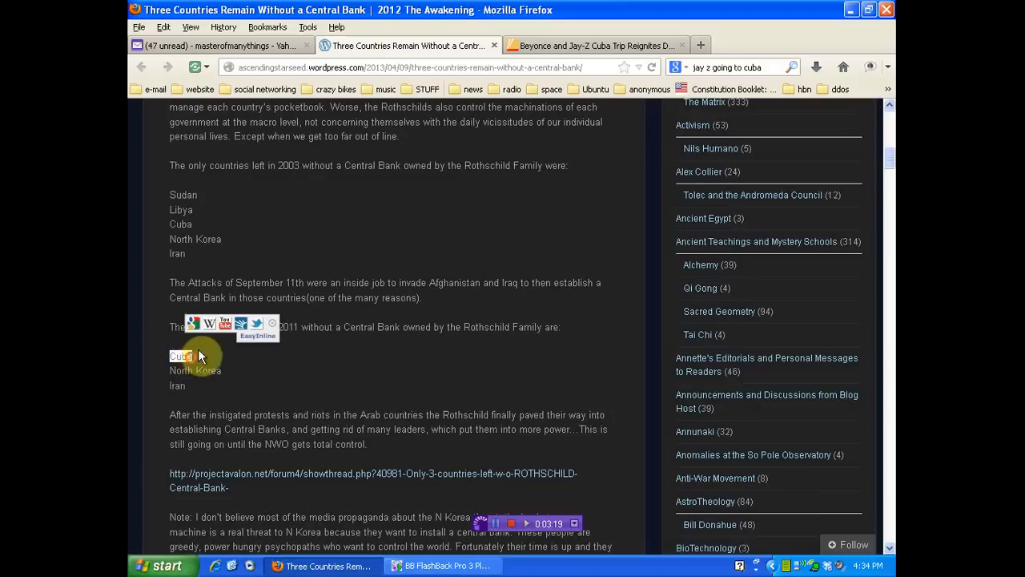
mouse_move(596, 45)
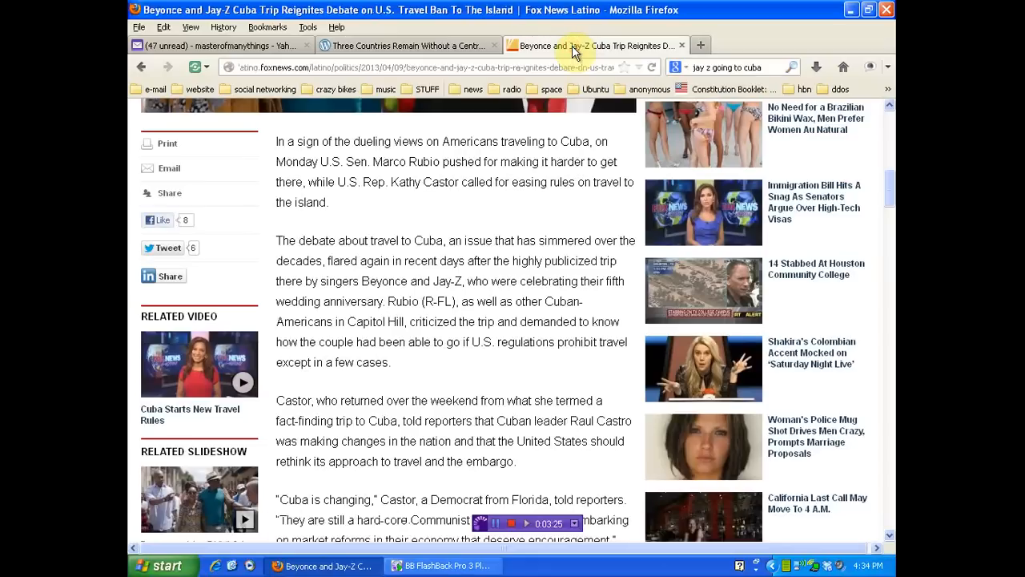
mouse_move(573, 46)
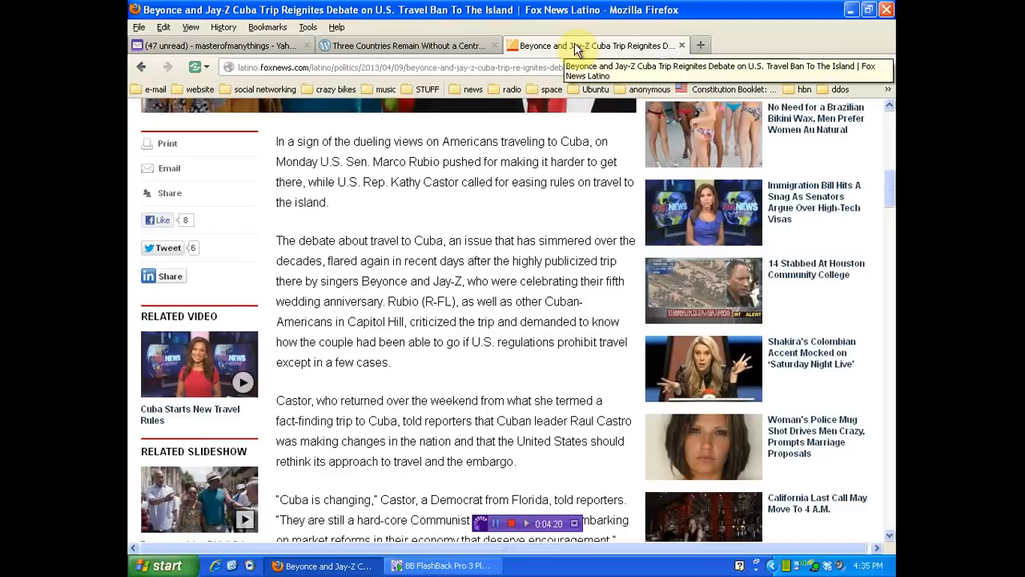
mouse_move(437, 45)
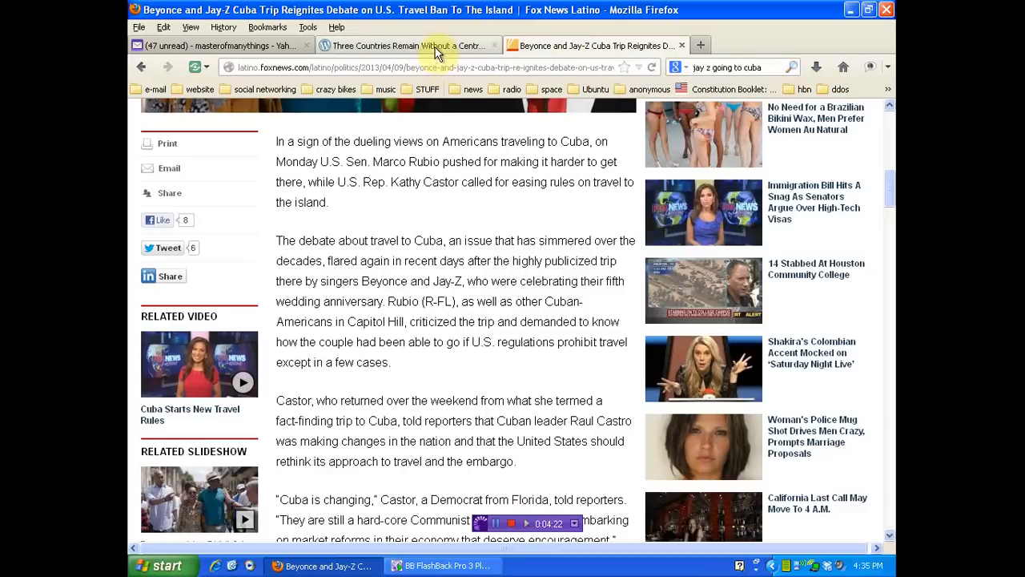